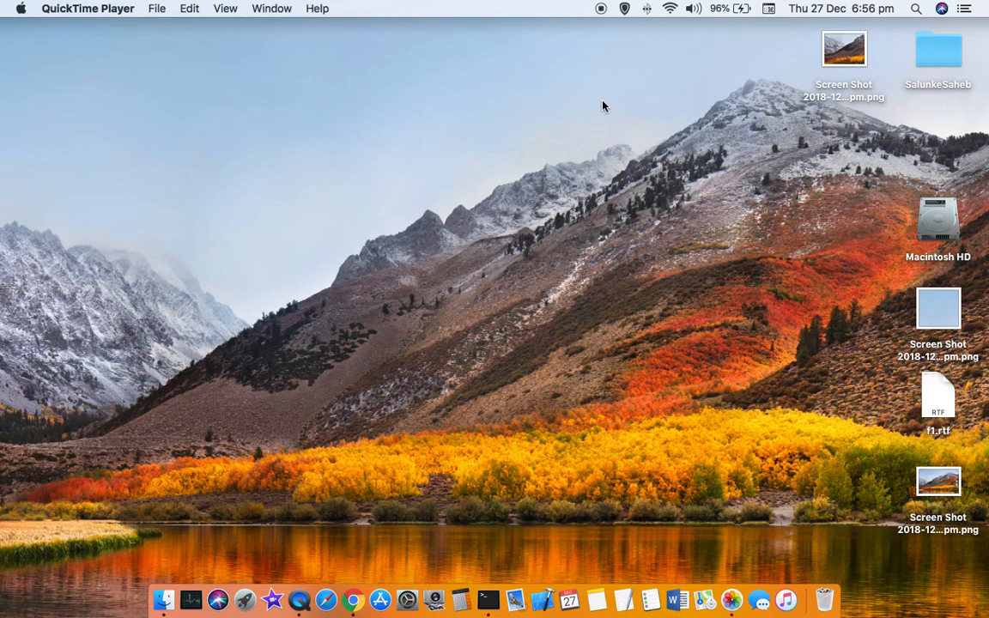
pyautogui.moveTo(611, 102)
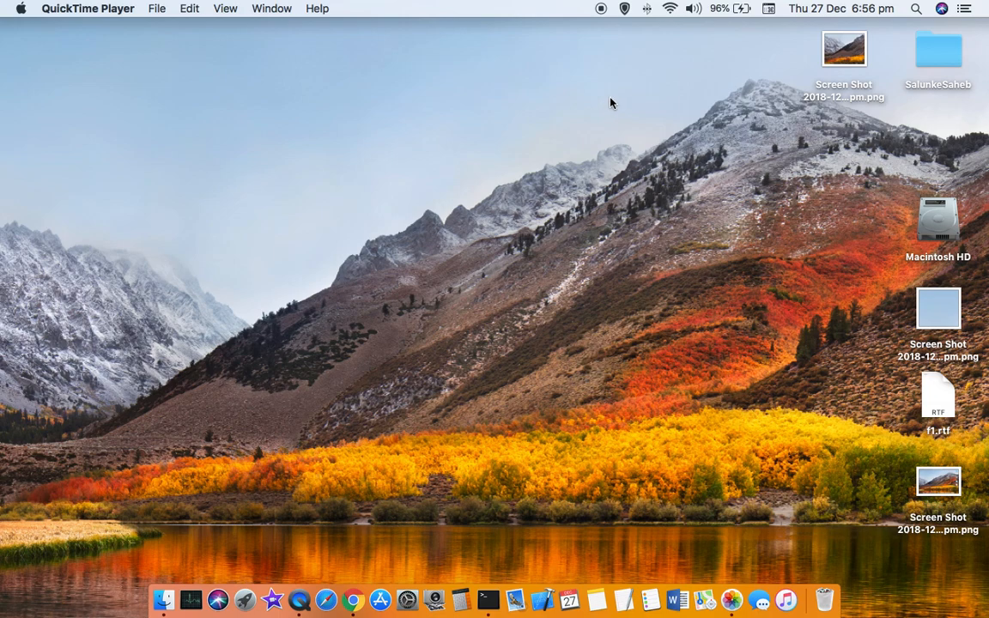
pyautogui.moveTo(441, 498)
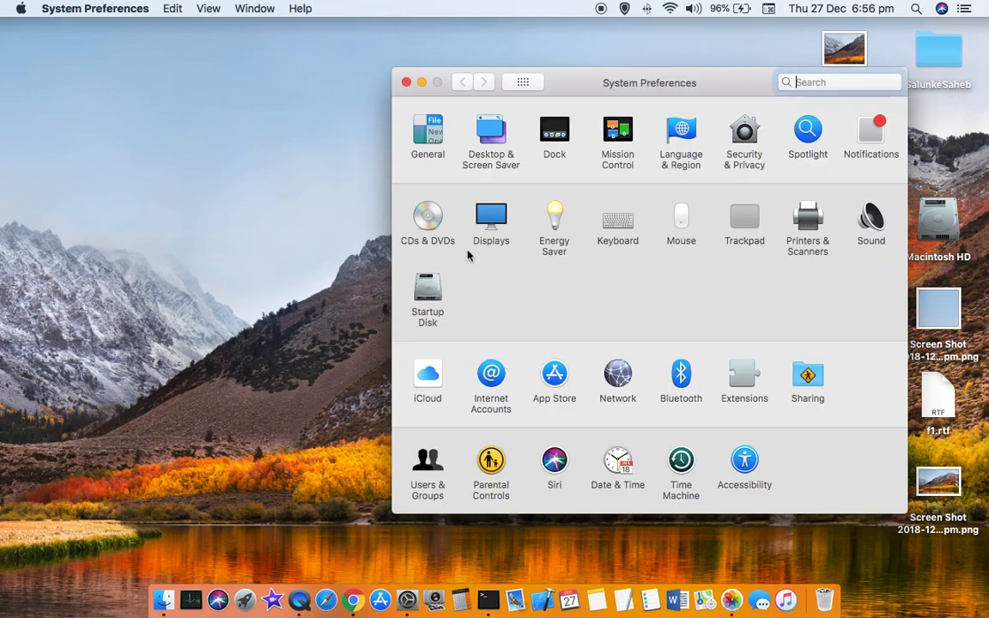
# Open the Network pane in System Preferences and select the connected Wi-Fi service.
pyautogui.click(837, 82)
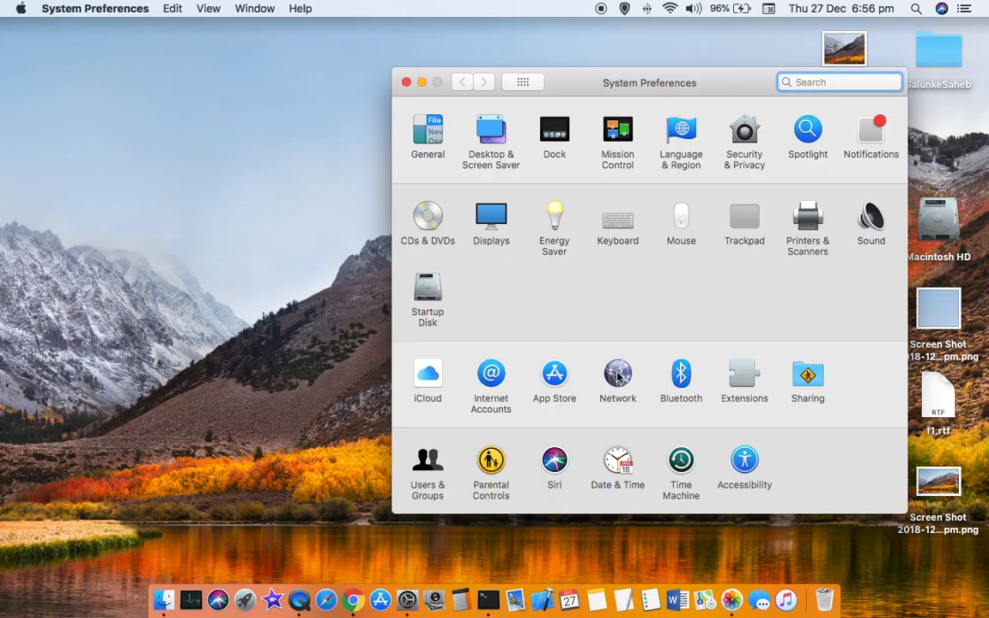
pyautogui.click(617, 373)
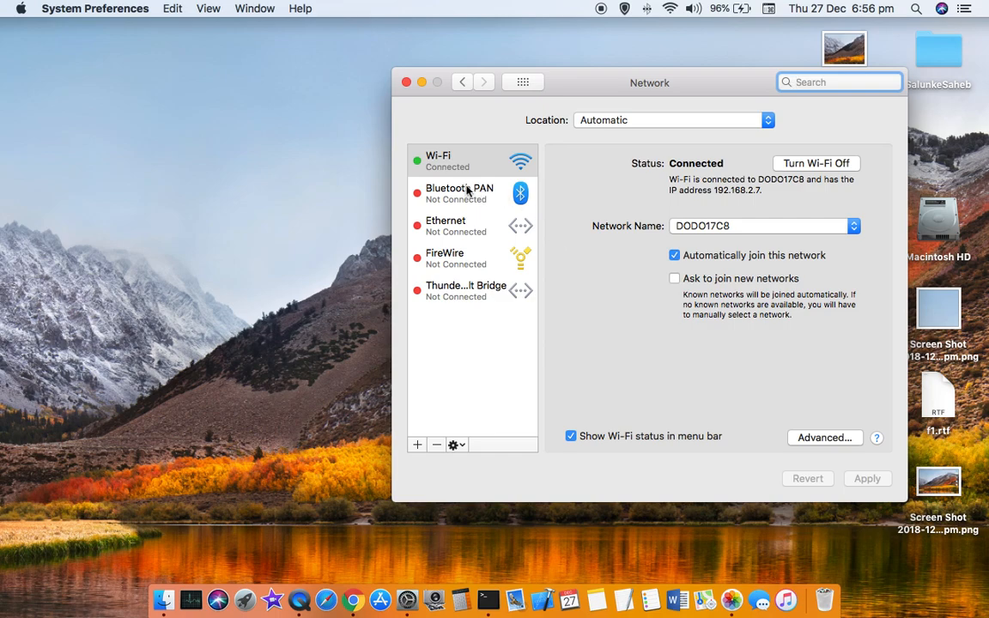
pyautogui.click(464, 160)
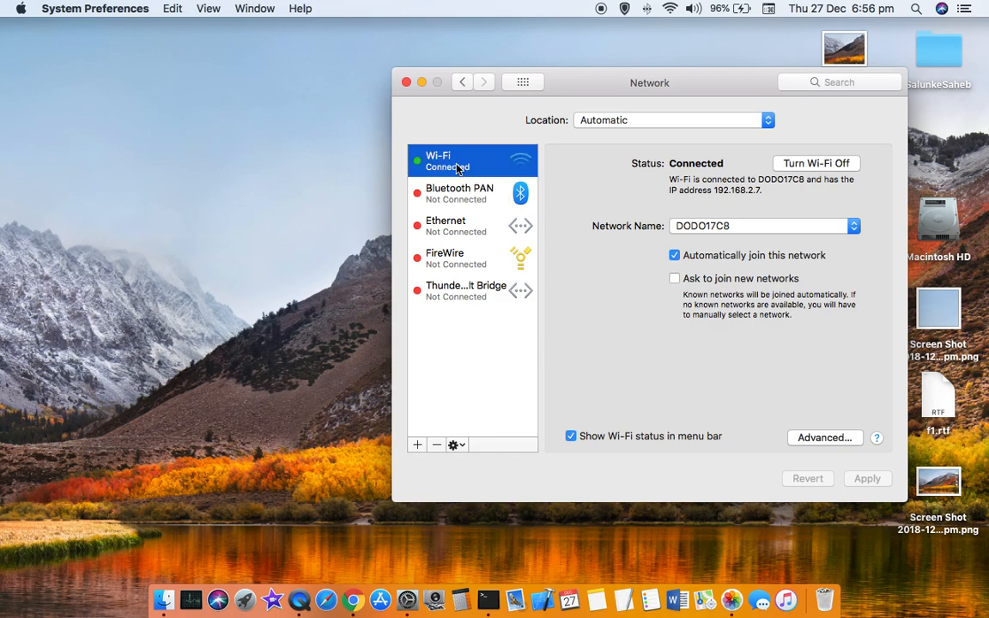
pyautogui.moveTo(445, 225)
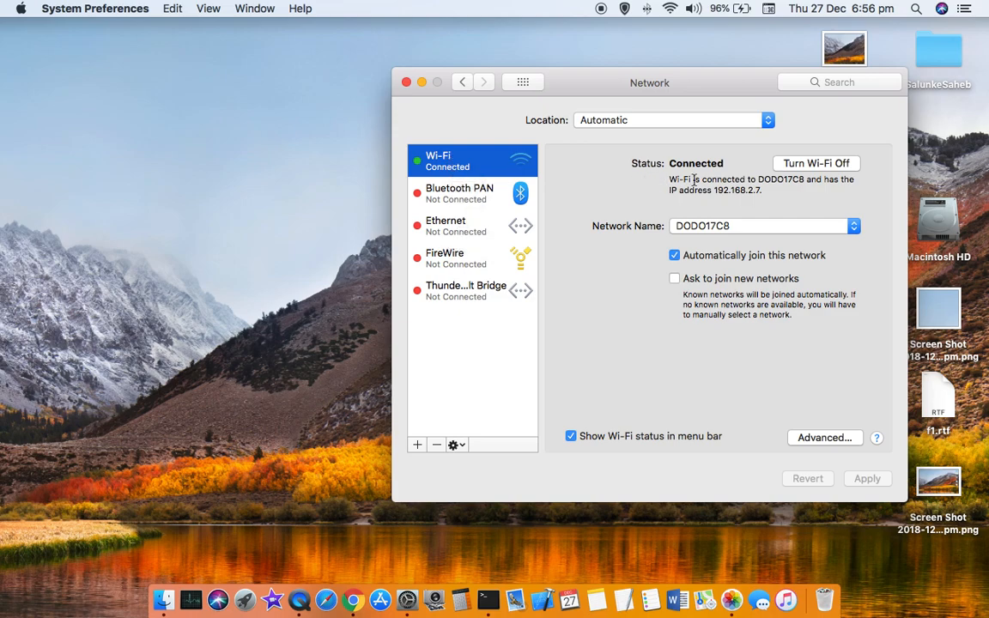
pyautogui.moveTo(703, 239)
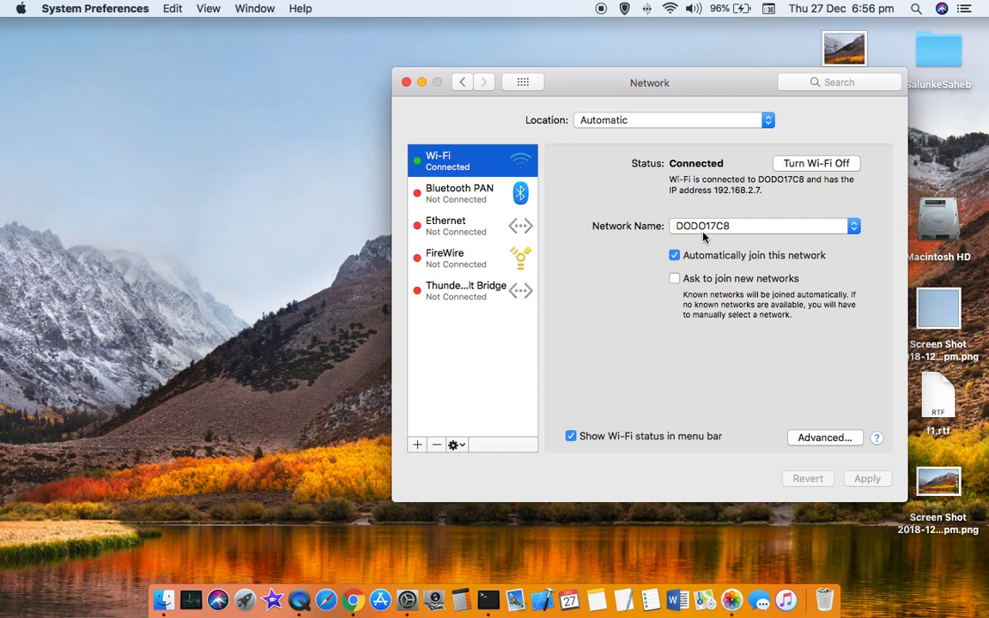
pyautogui.moveTo(766, 243)
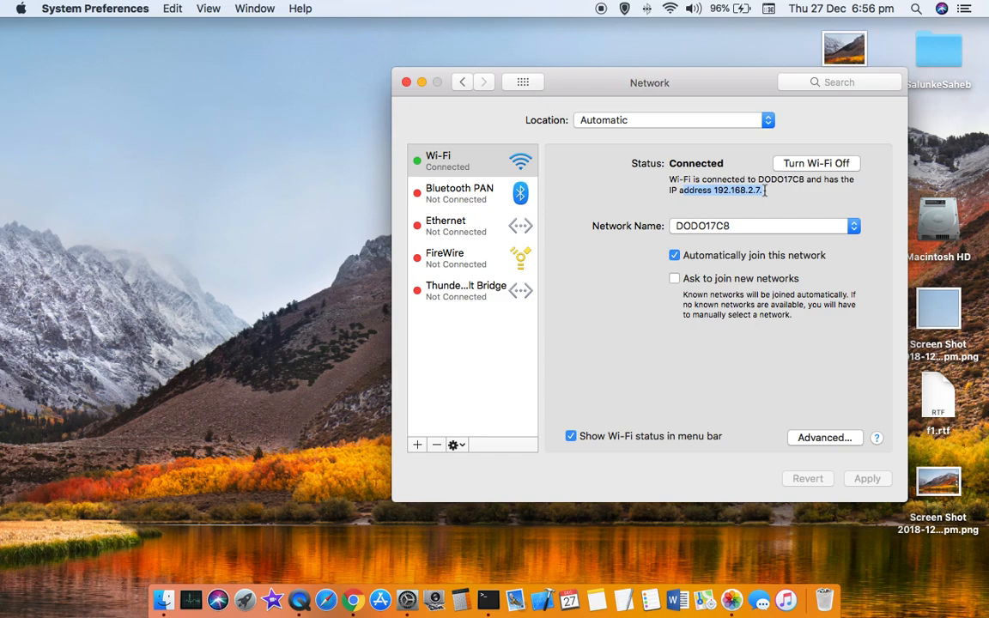
pyautogui.moveTo(611, 208)
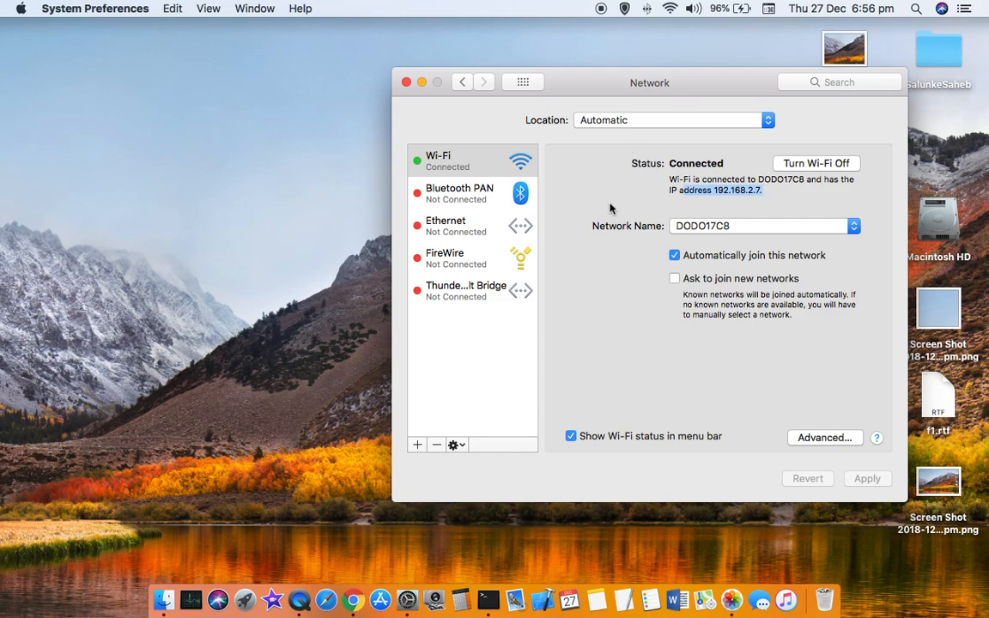
pyautogui.moveTo(581, 248)
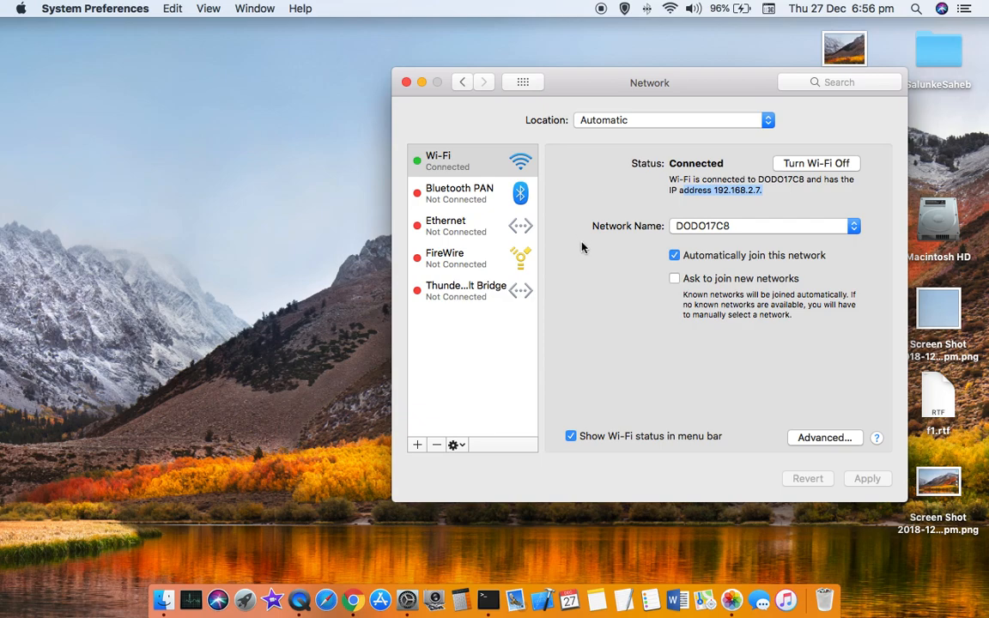
pyautogui.moveTo(489, 598)
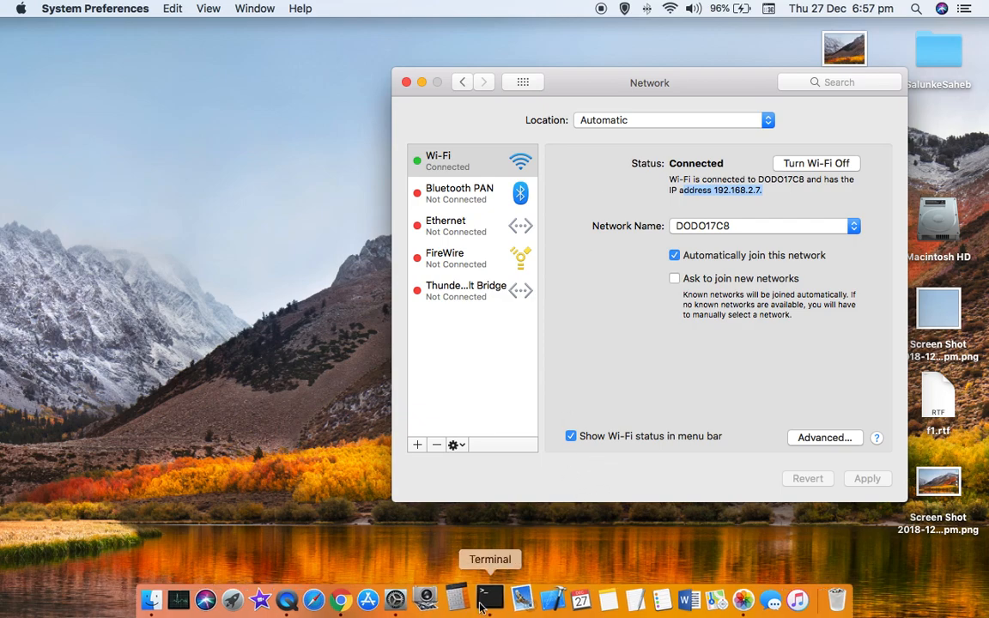
# Run ifconfig in a new Terminal window to list all network interfaces.
pyautogui.click(489, 598)
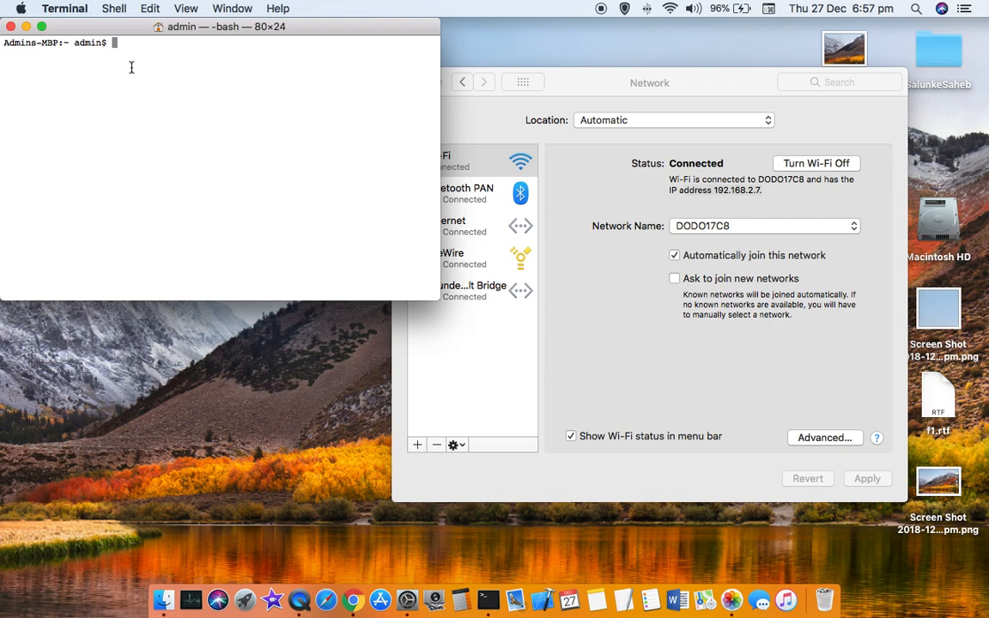
pyautogui.write('ifc')
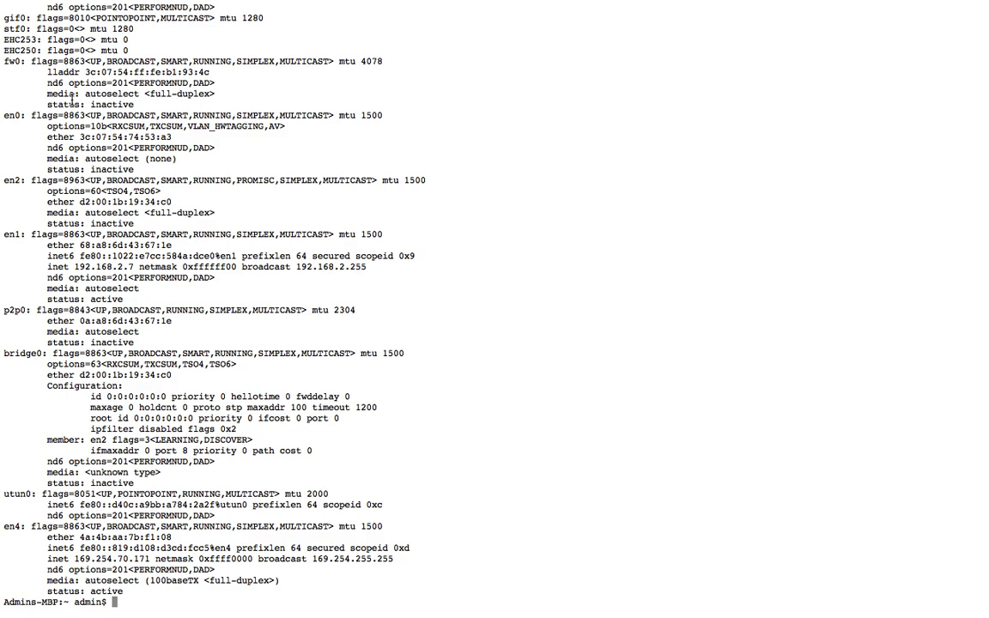
pyautogui.moveTo(80, 148)
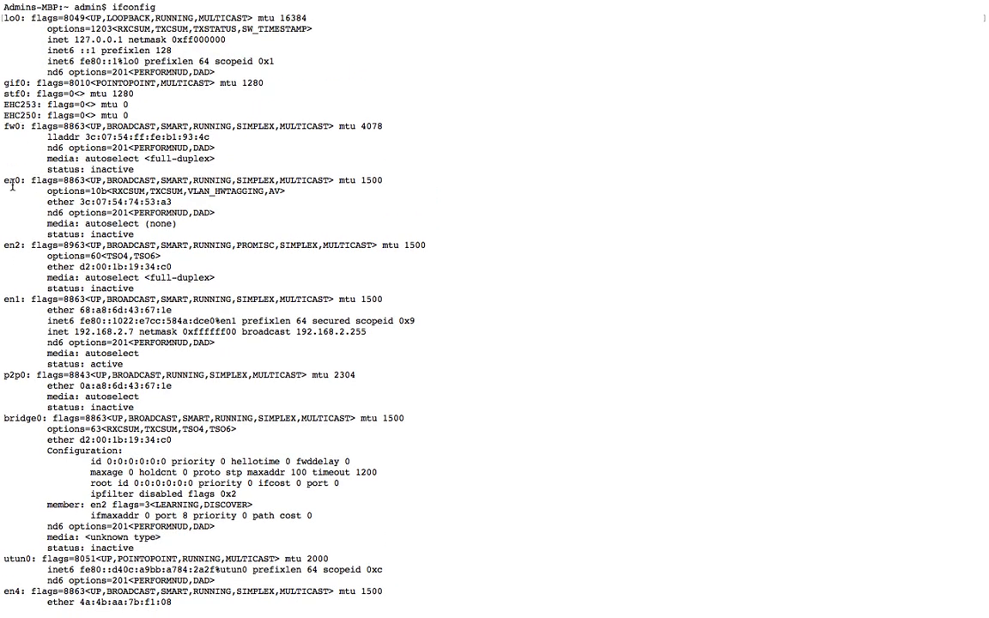
pyautogui.moveTo(105, 236)
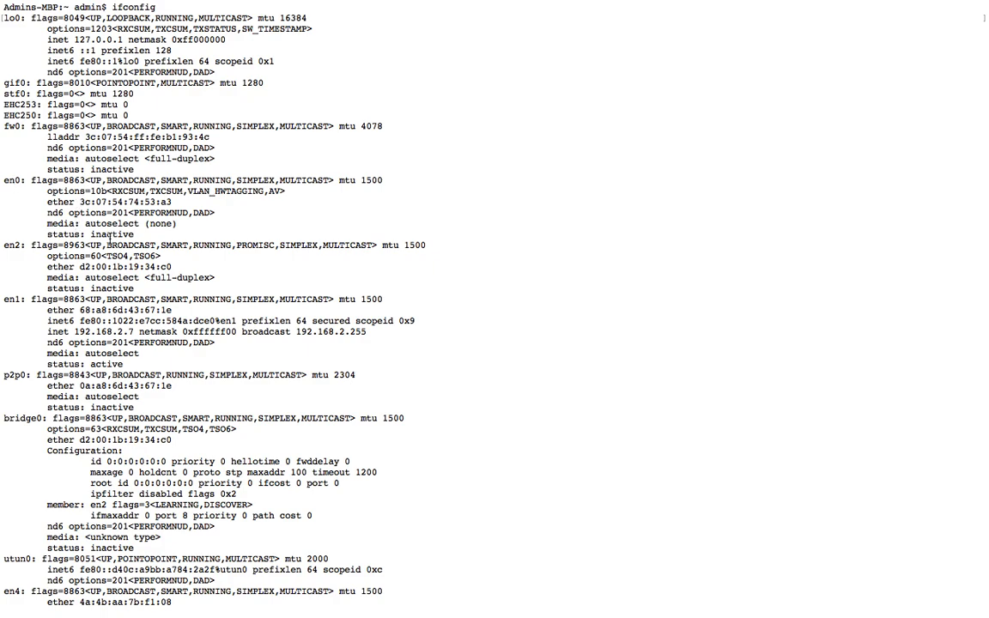
# Highlight en0's inactive status, en1 and its active status, and en1's address 192.168.2.7.
pyautogui.doubleClick(93, 233)
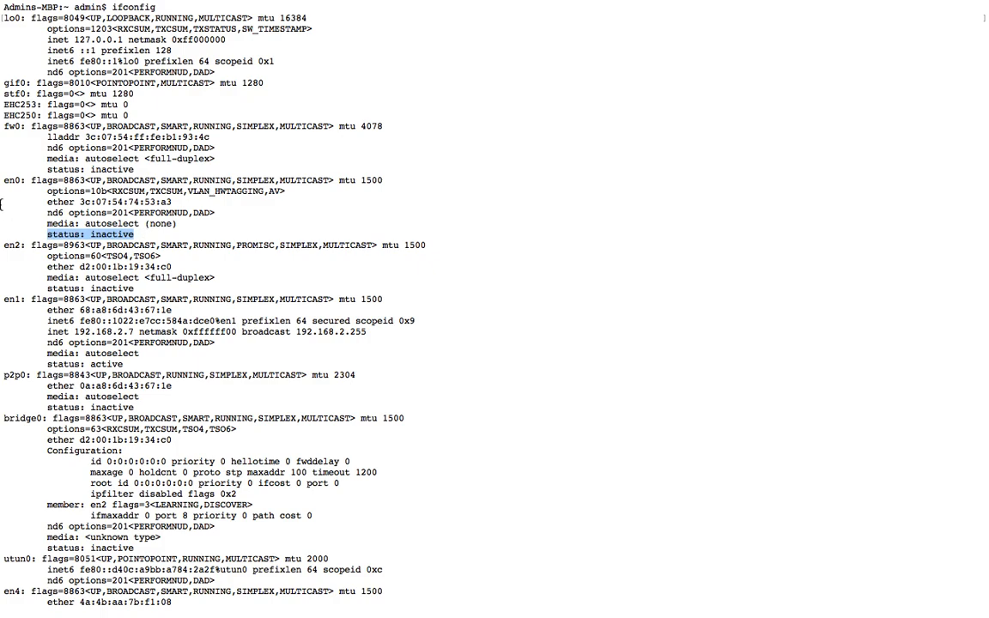
pyautogui.moveTo(41, 248)
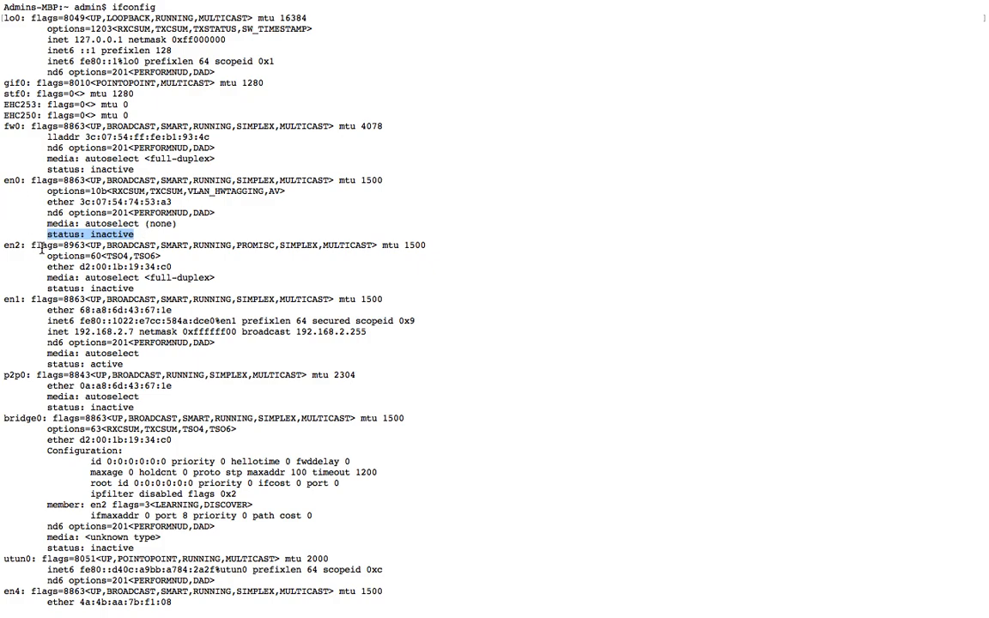
pyautogui.moveTo(42, 267)
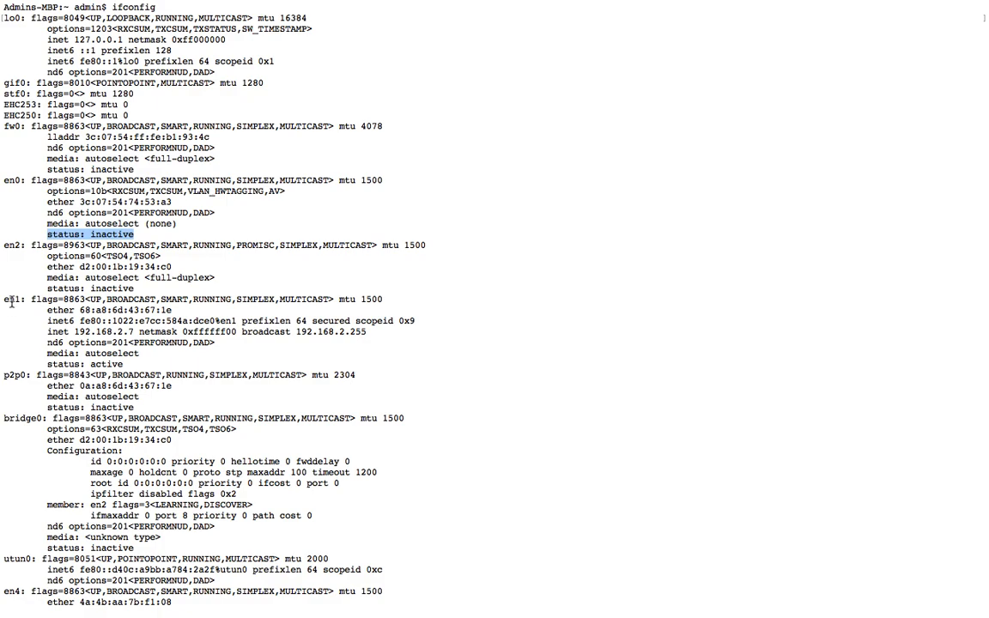
pyautogui.doubleClick(17, 299)
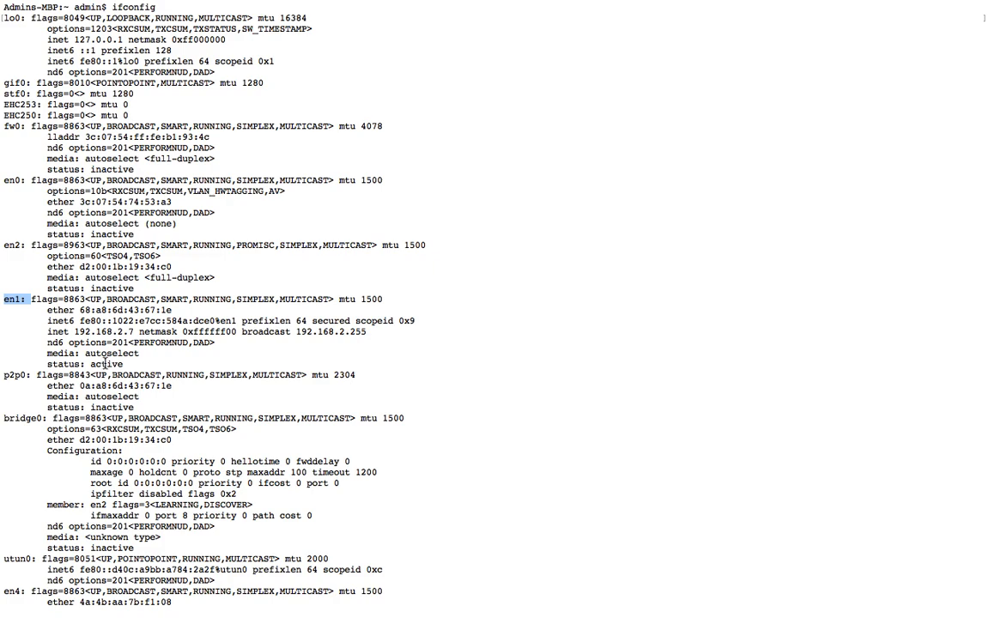
pyautogui.doubleClick(104, 364)
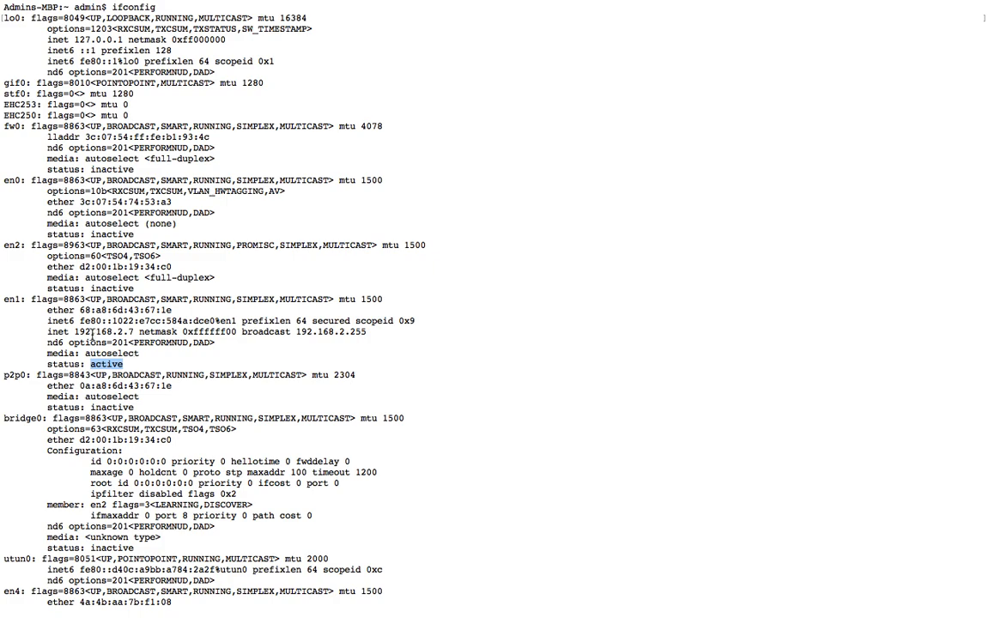
pyautogui.doubleClick(94, 331)
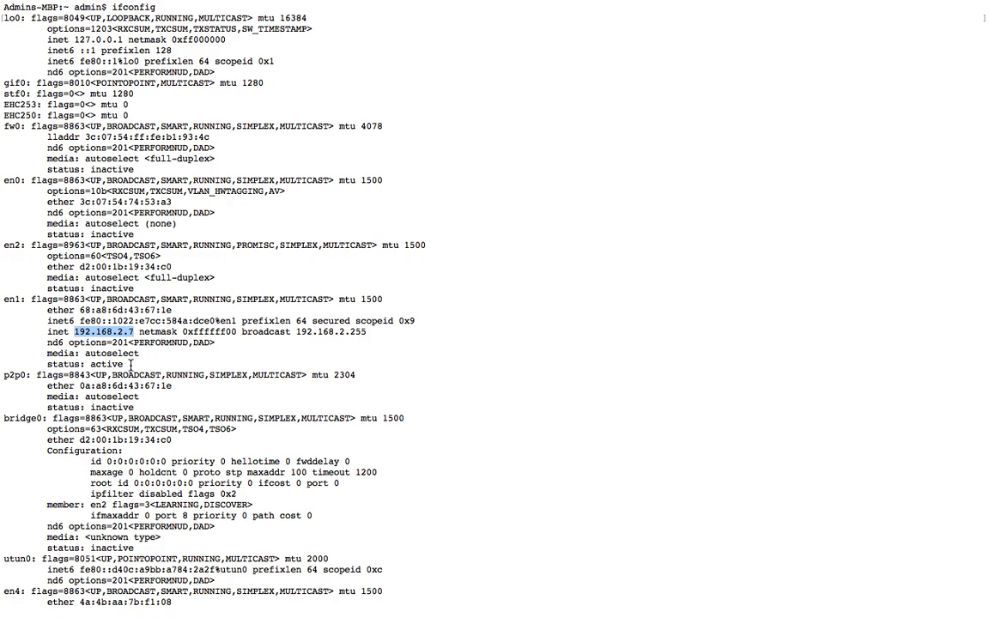
pyautogui.moveTo(149, 333)
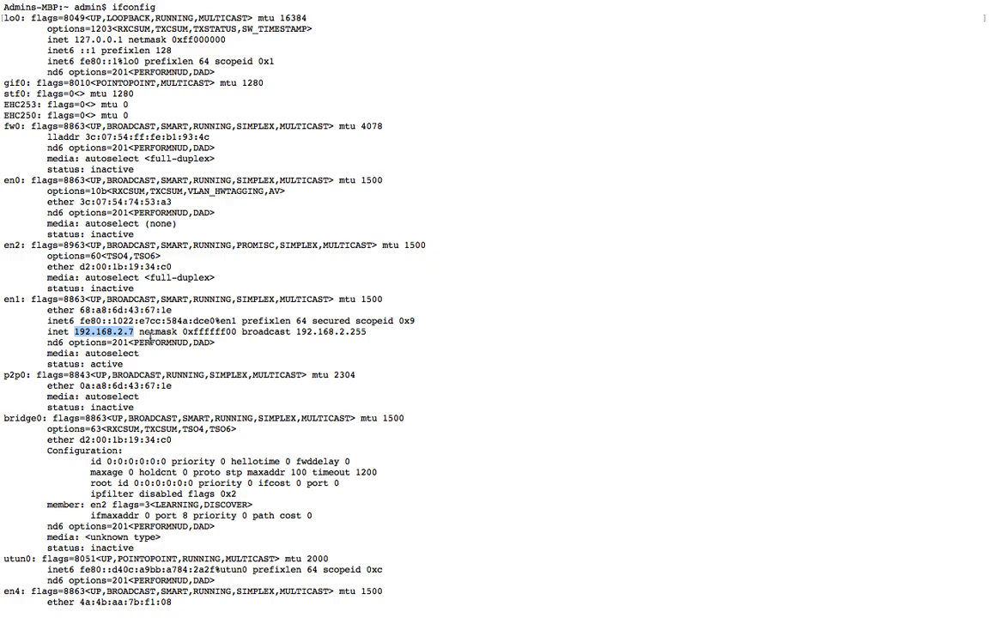
pyautogui.moveTo(33, 220)
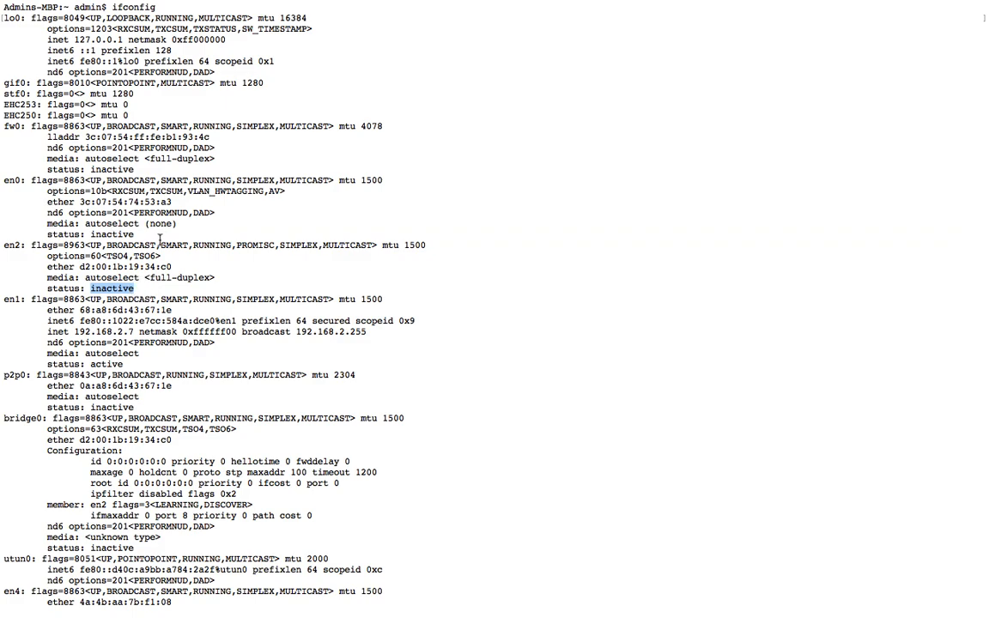
pyautogui.moveTo(115, 364)
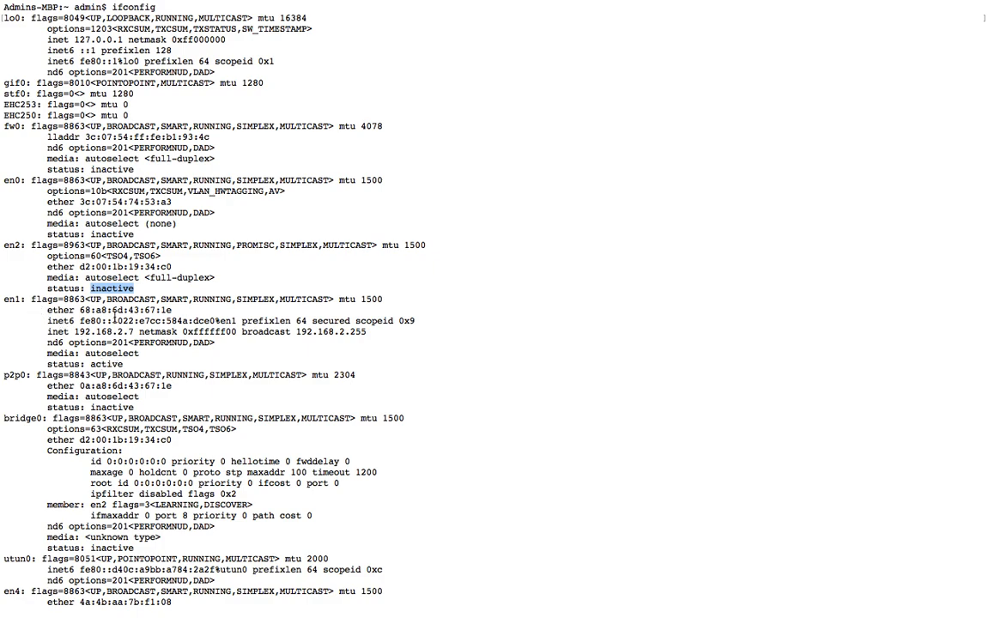
pyautogui.doubleClick(94, 331)
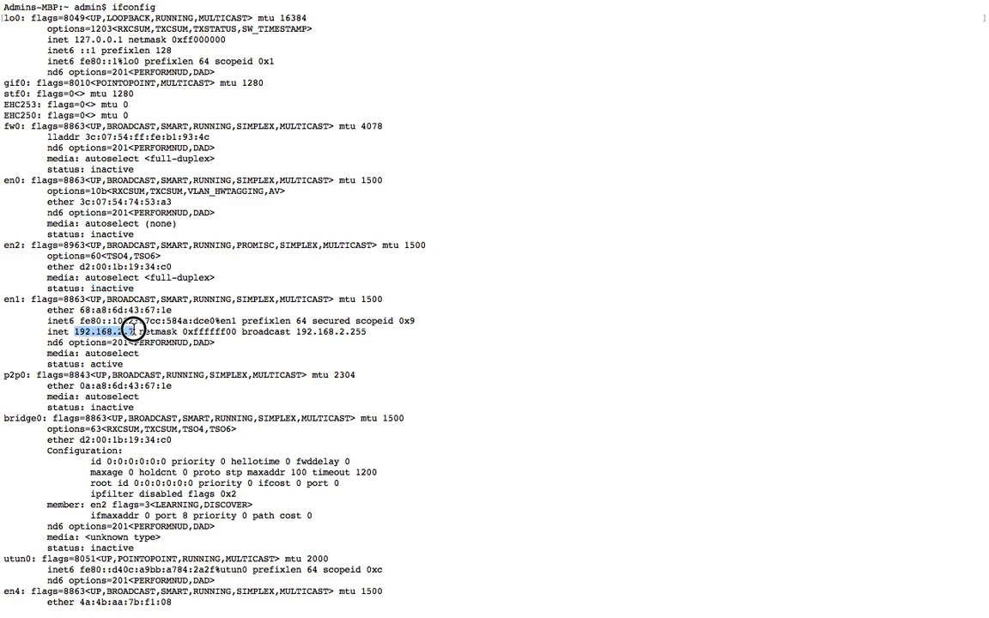
pyautogui.moveTo(251, 439)
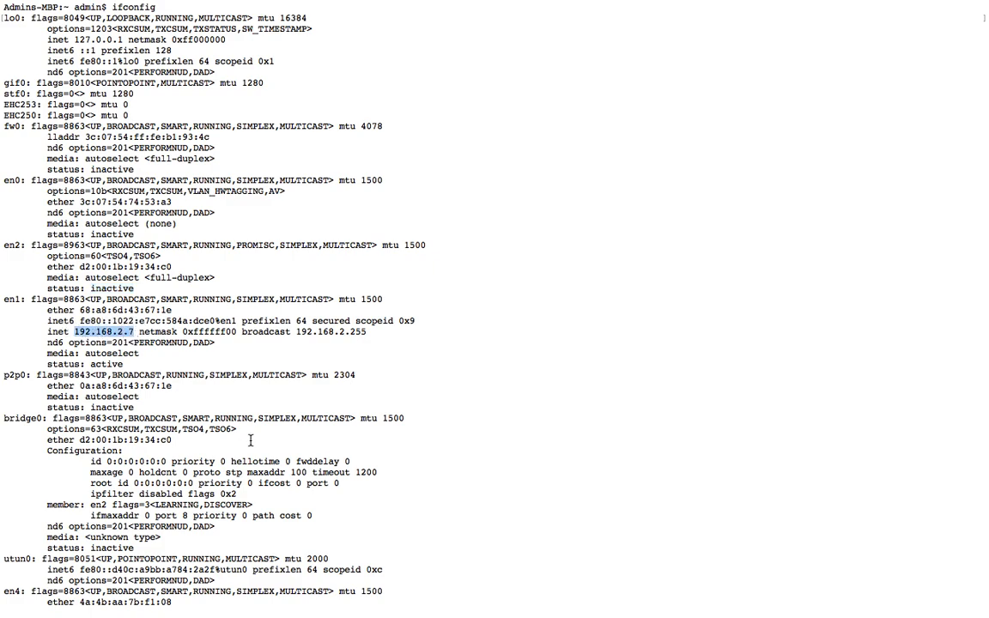